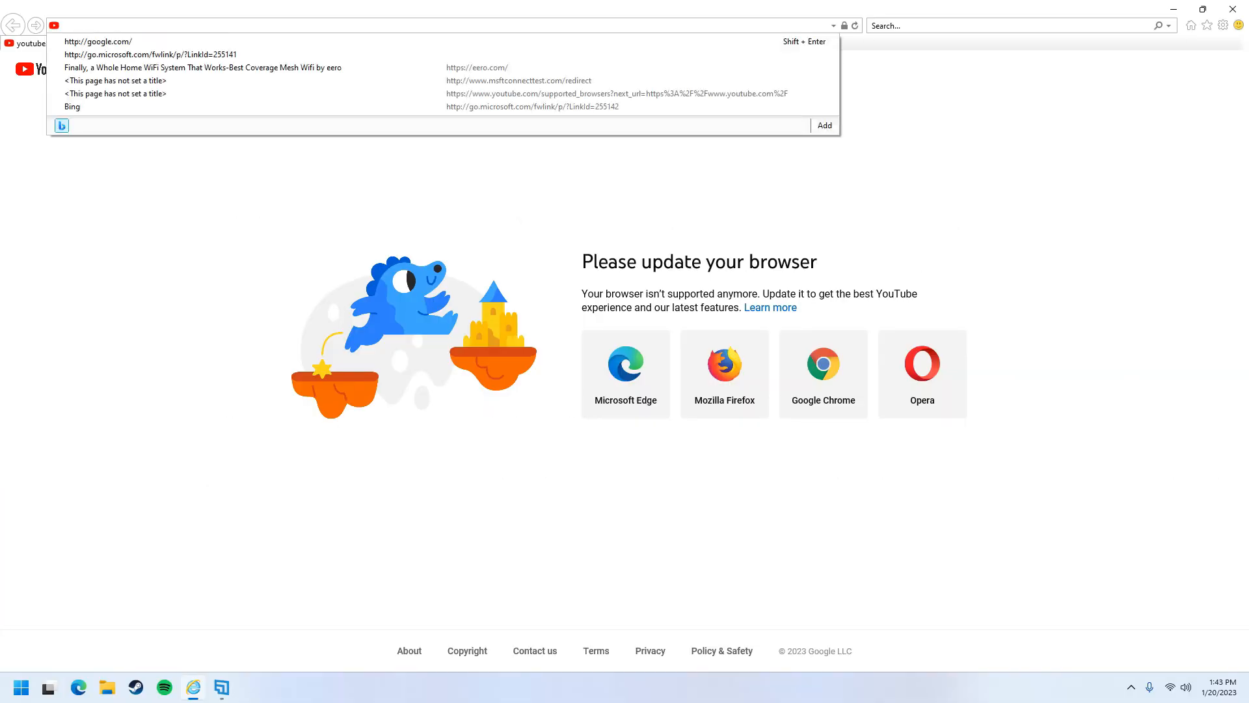
# Scroll the Steam store page, then navigate to walmart.com from the address bar
pyautogui.write('microsoft')
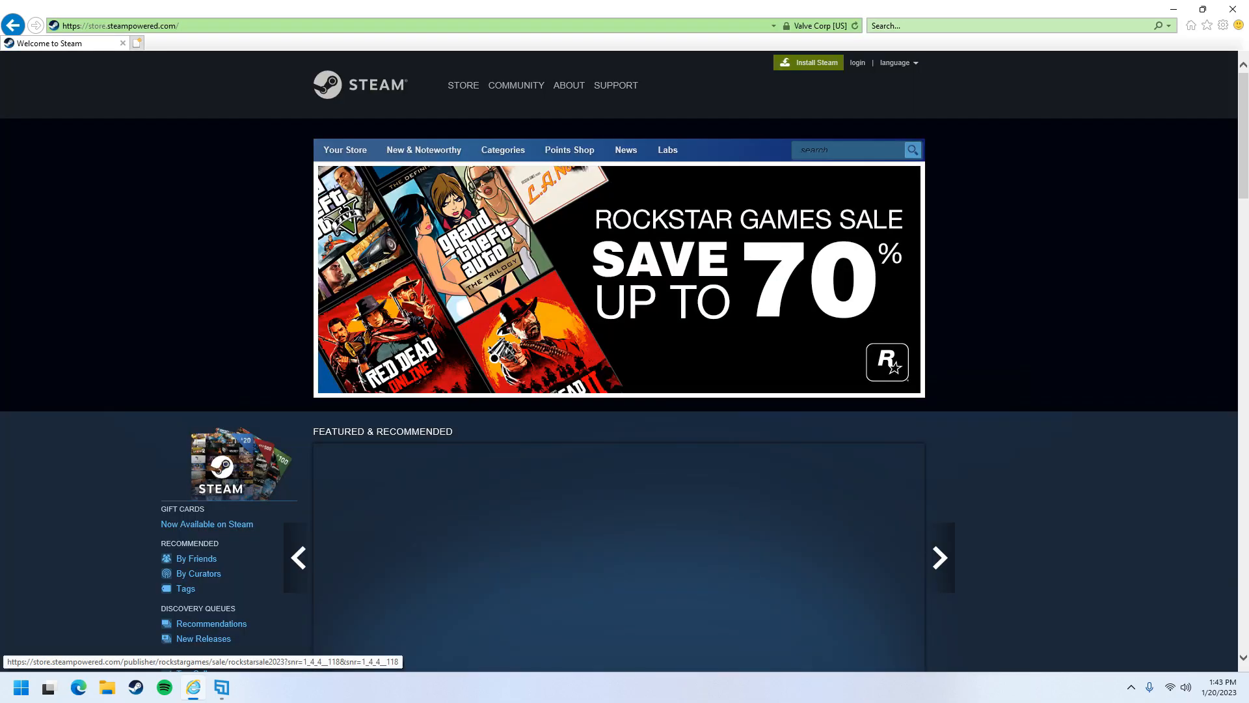
pyautogui.scroll(-3)
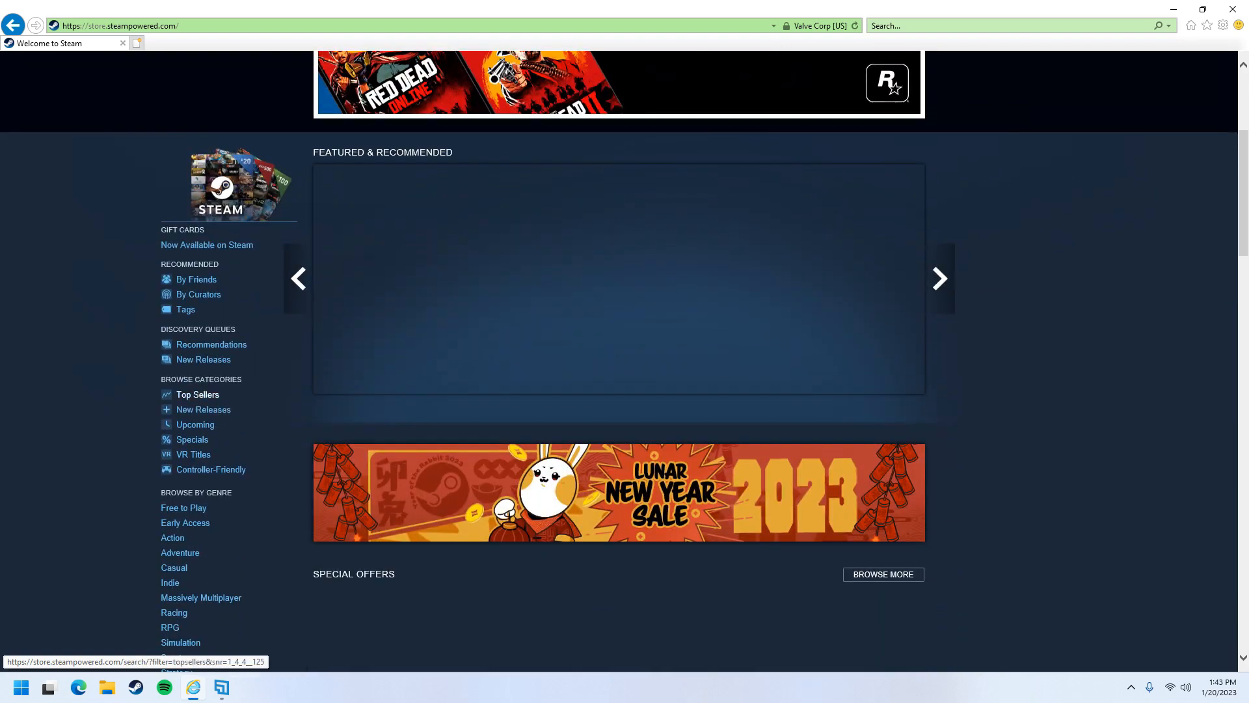
pyautogui.scroll(-3)
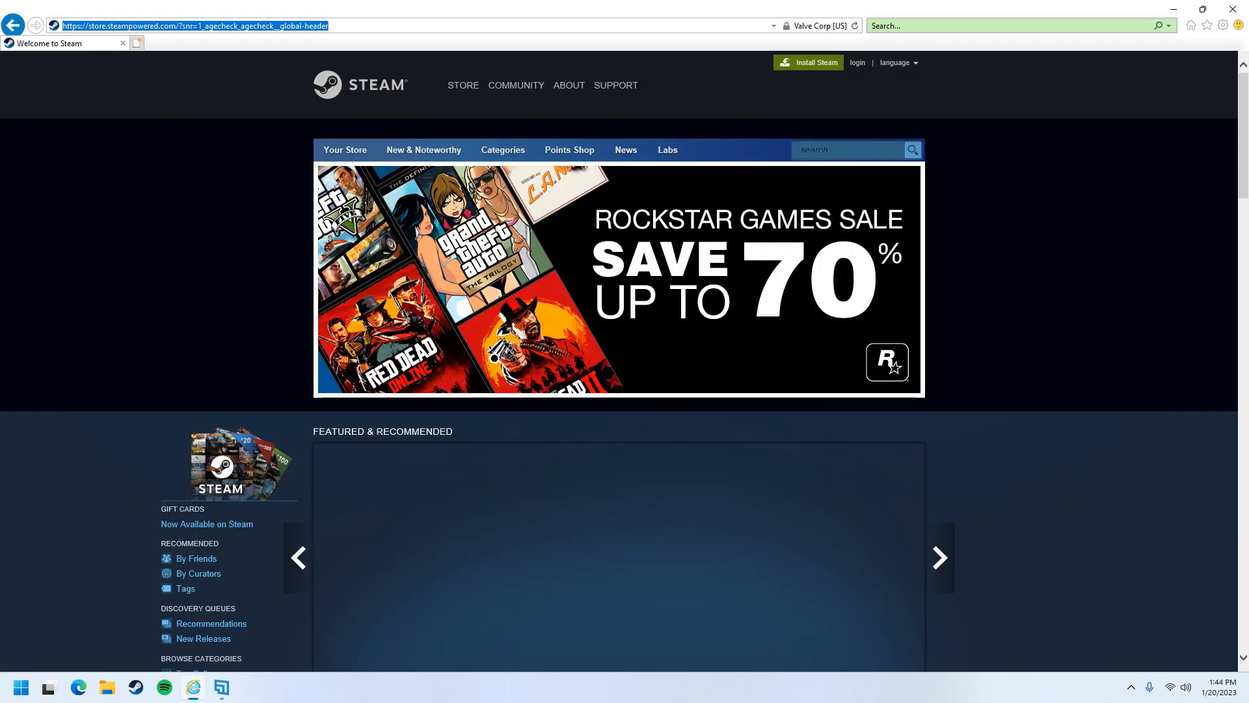
pyautogui.write('walmart.com/')
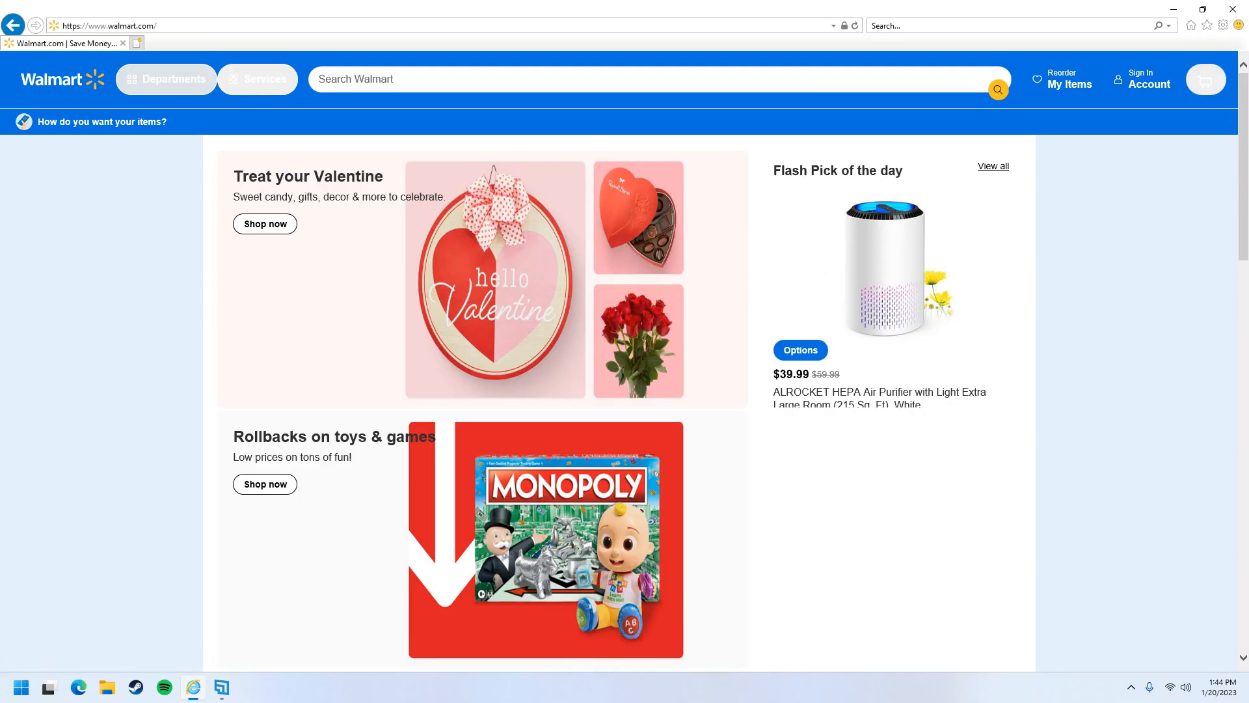
# Visit amazon.com, search for 'windows computer', and scroll through the results
pyautogui.click(108, 25)
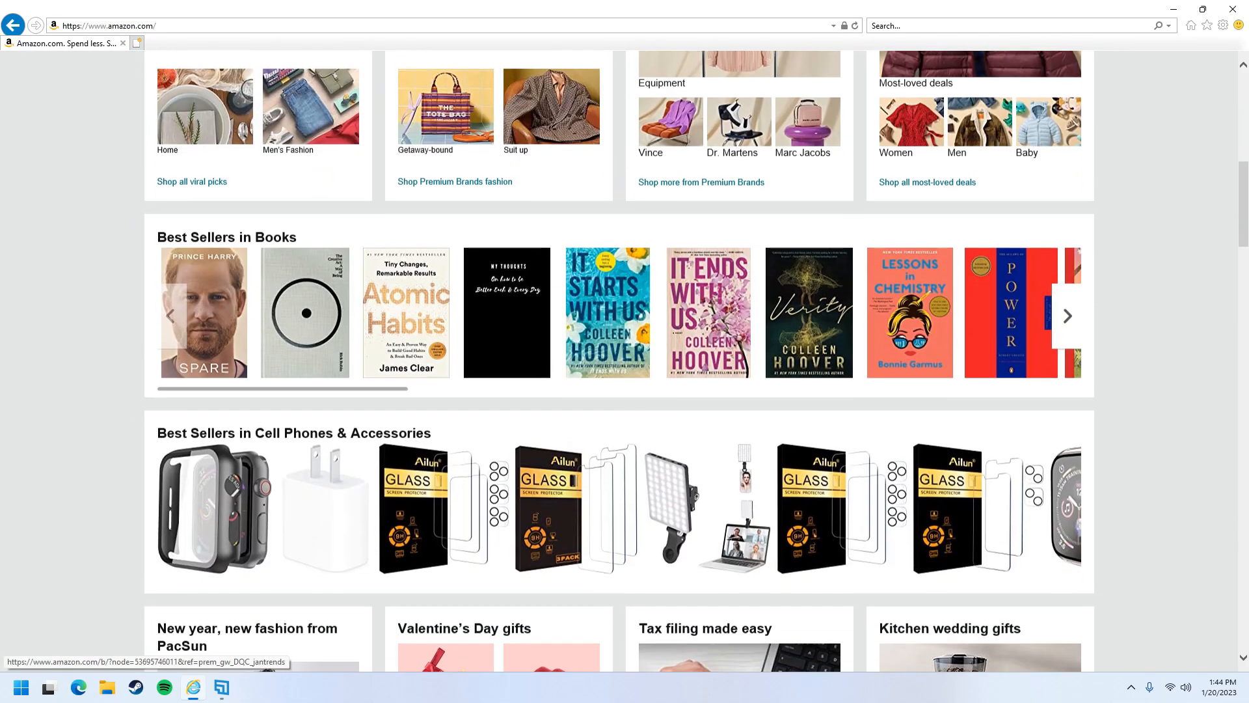
pyautogui.scroll(-3)
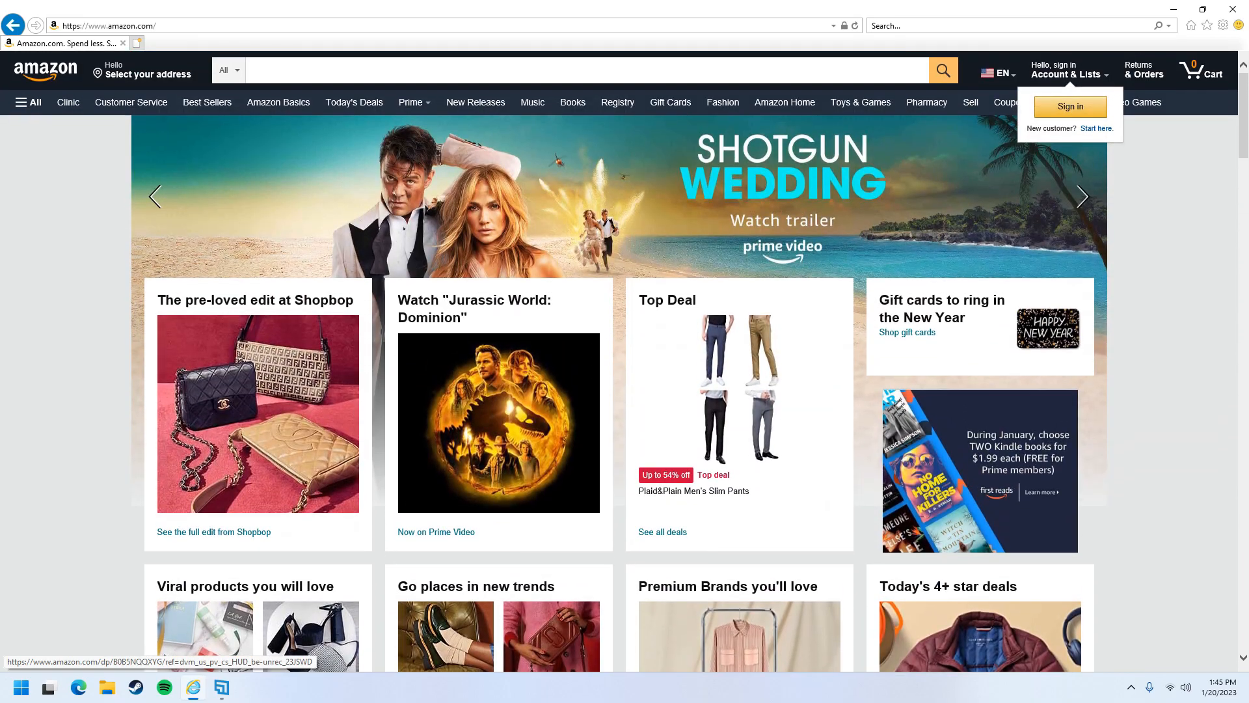
pyautogui.write('windows computer')
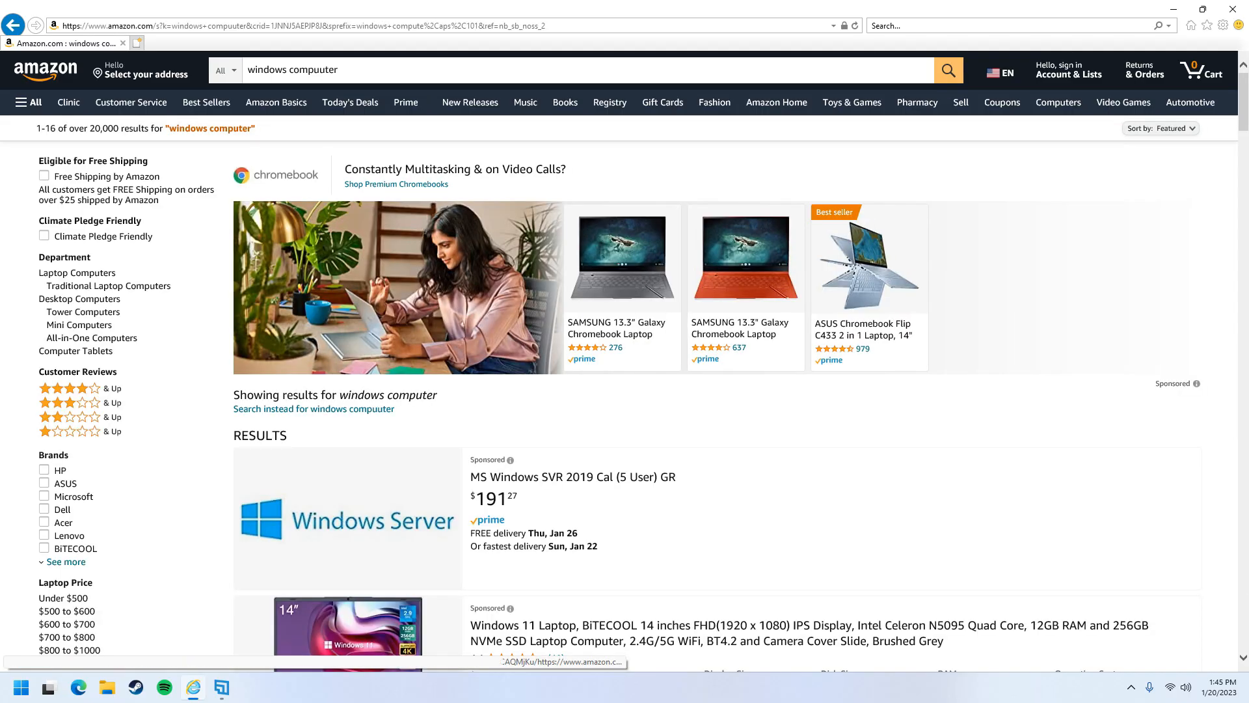
pyautogui.scroll(-3)
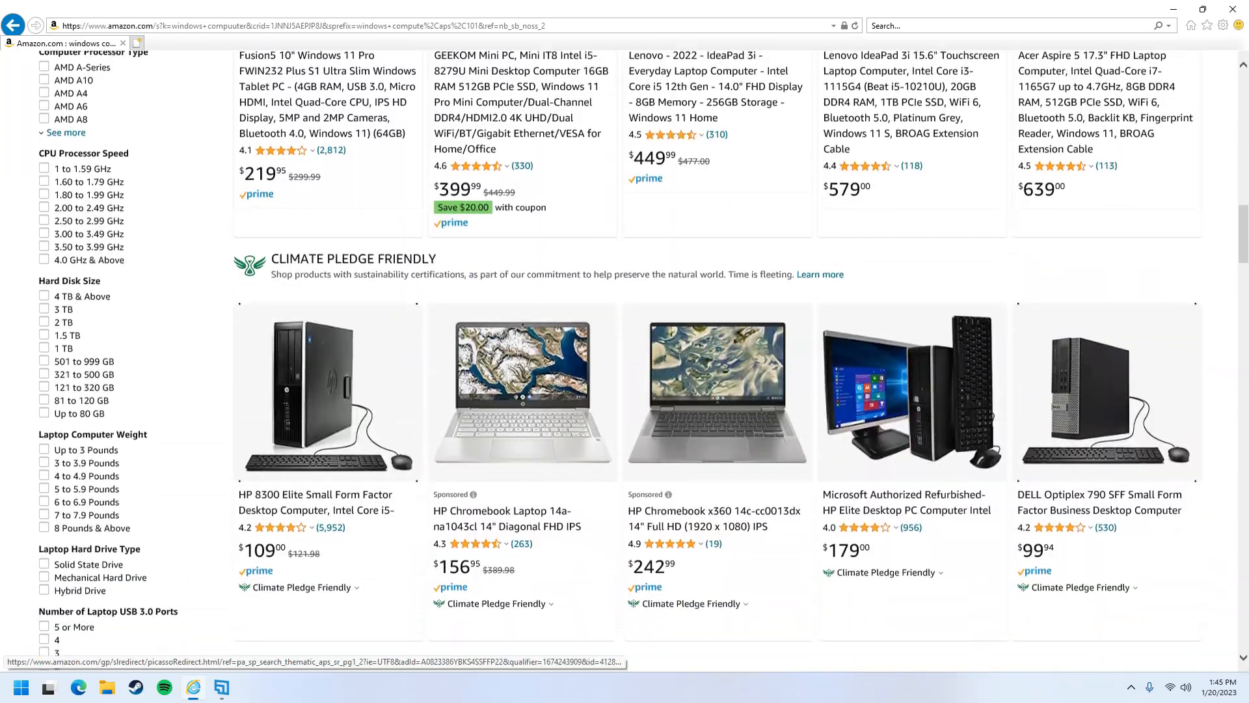
pyautogui.scroll(-3)
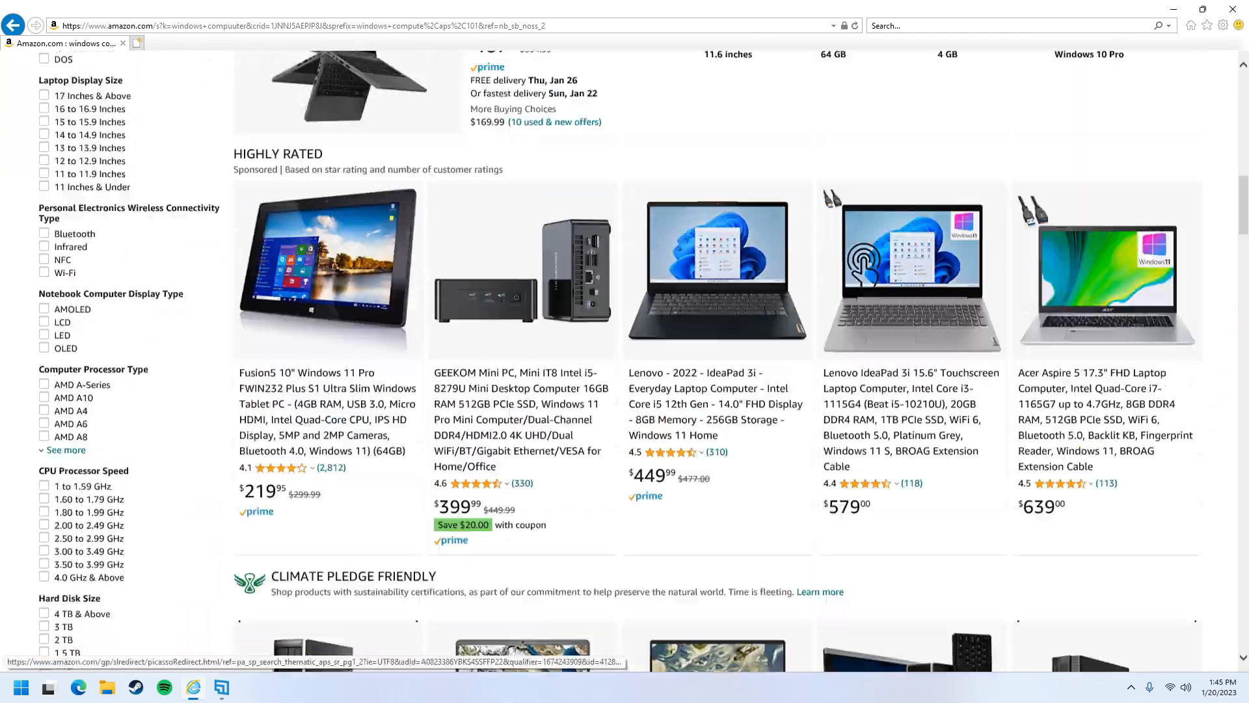
pyautogui.scroll(-3)
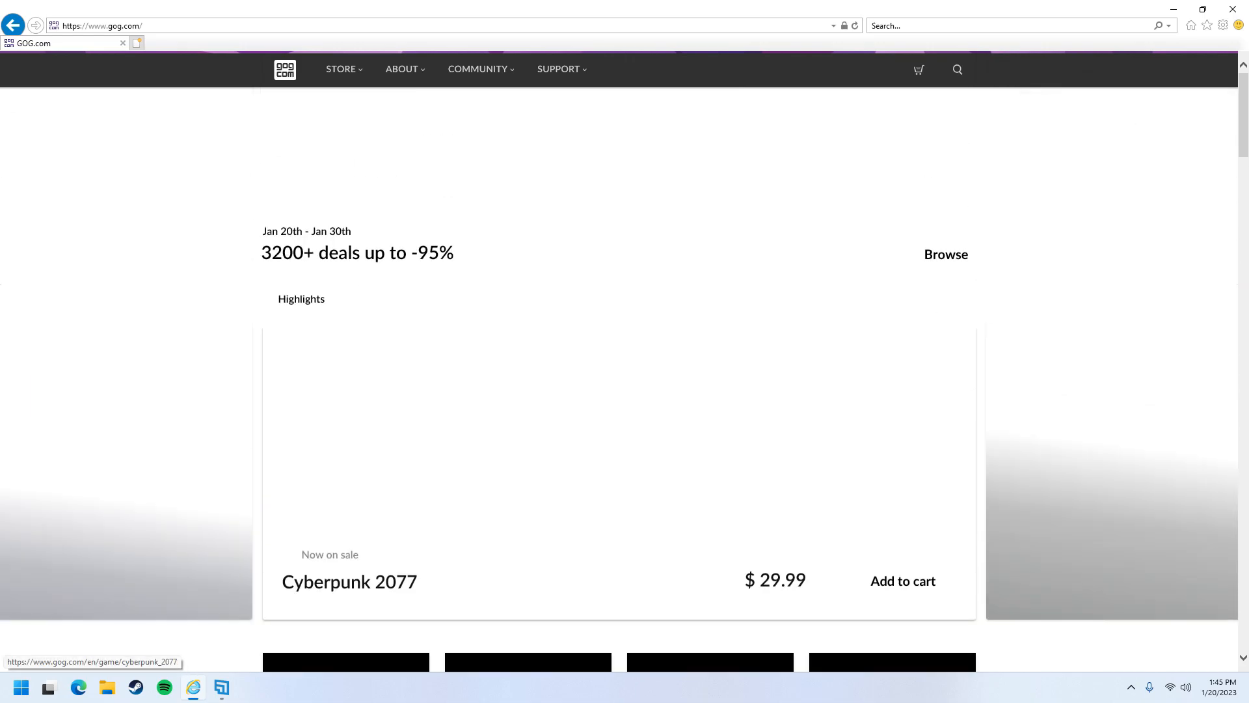
# Visit help.disneyplus.com, then navigate to google.com from the address bar
pyautogui.scroll(-3)
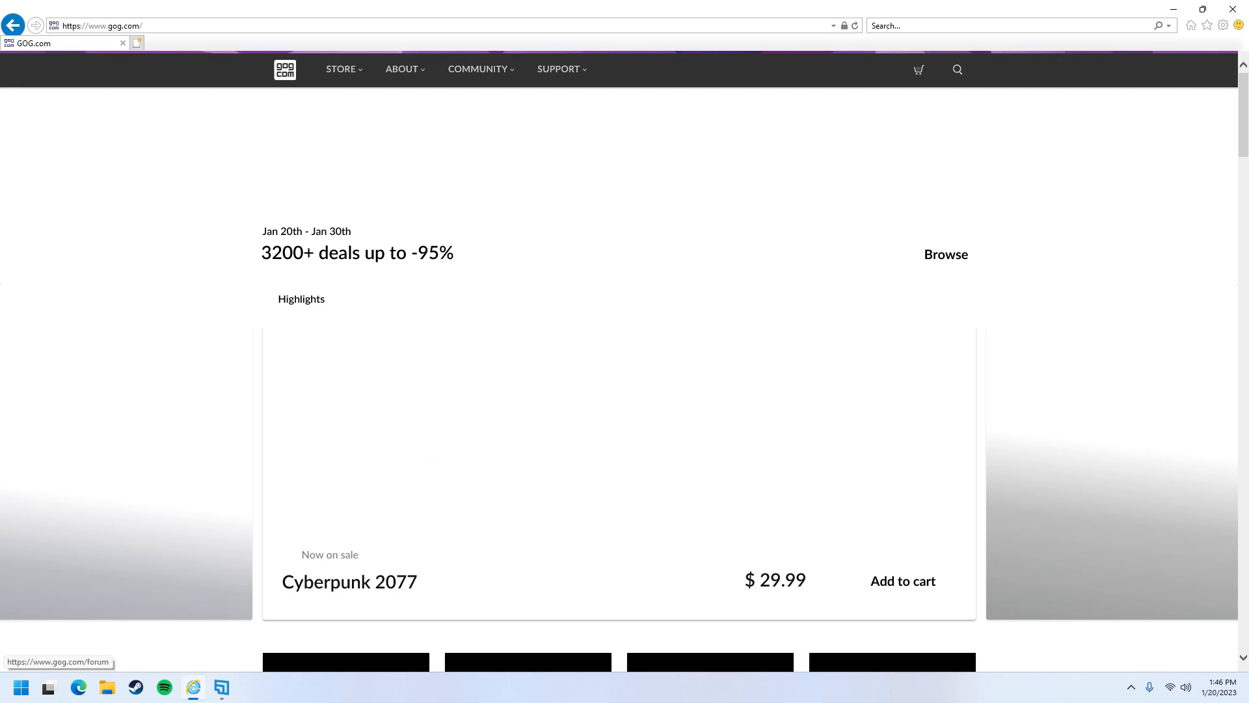
pyautogui.write('net')
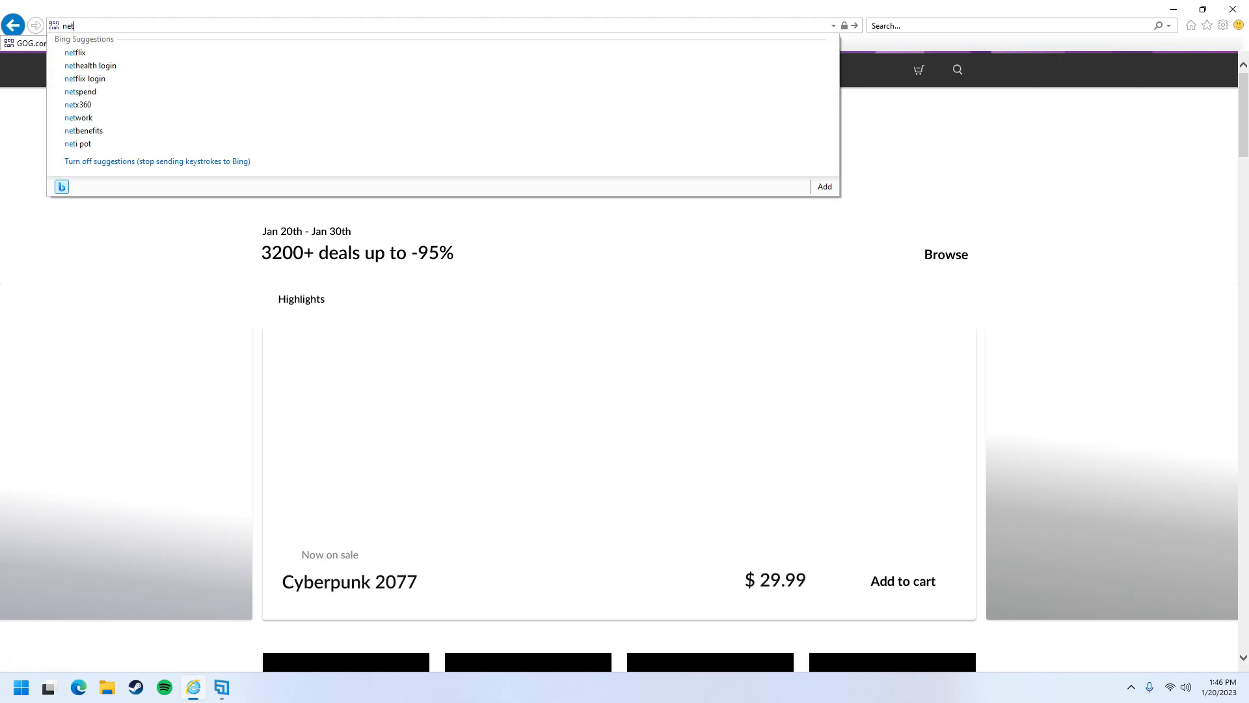
pyautogui.click(75, 52)
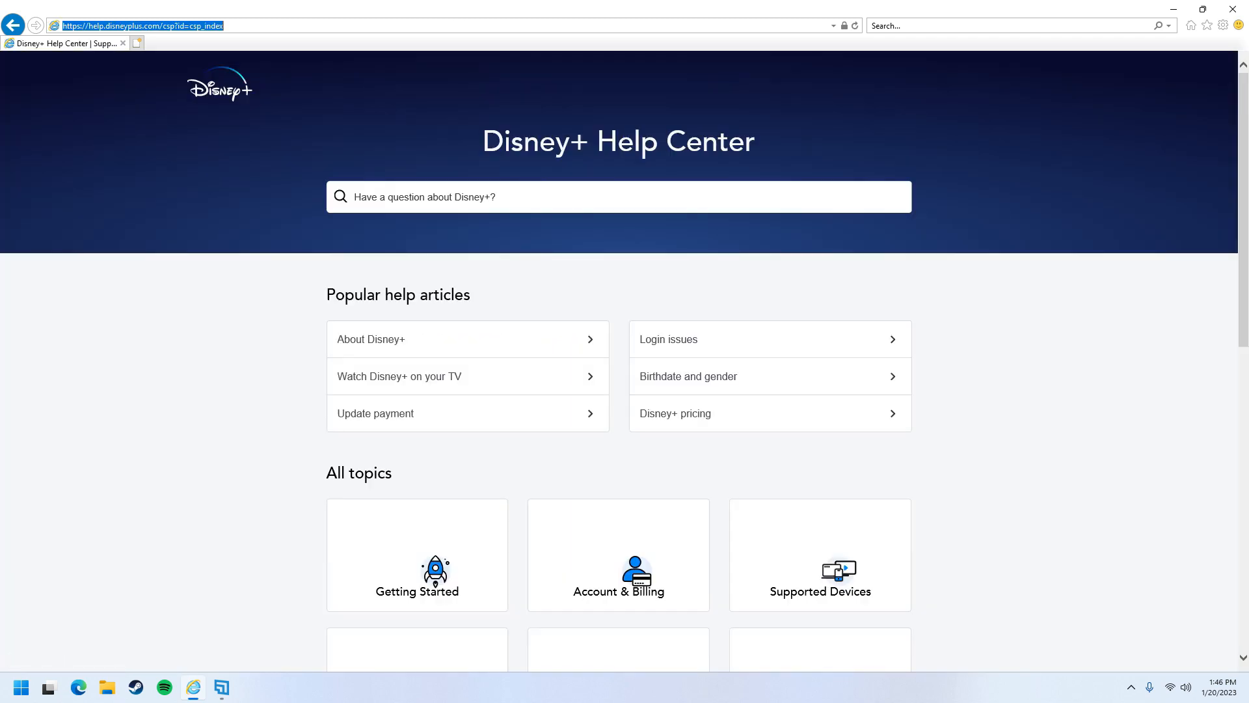
pyautogui.moveTo(219, 86)
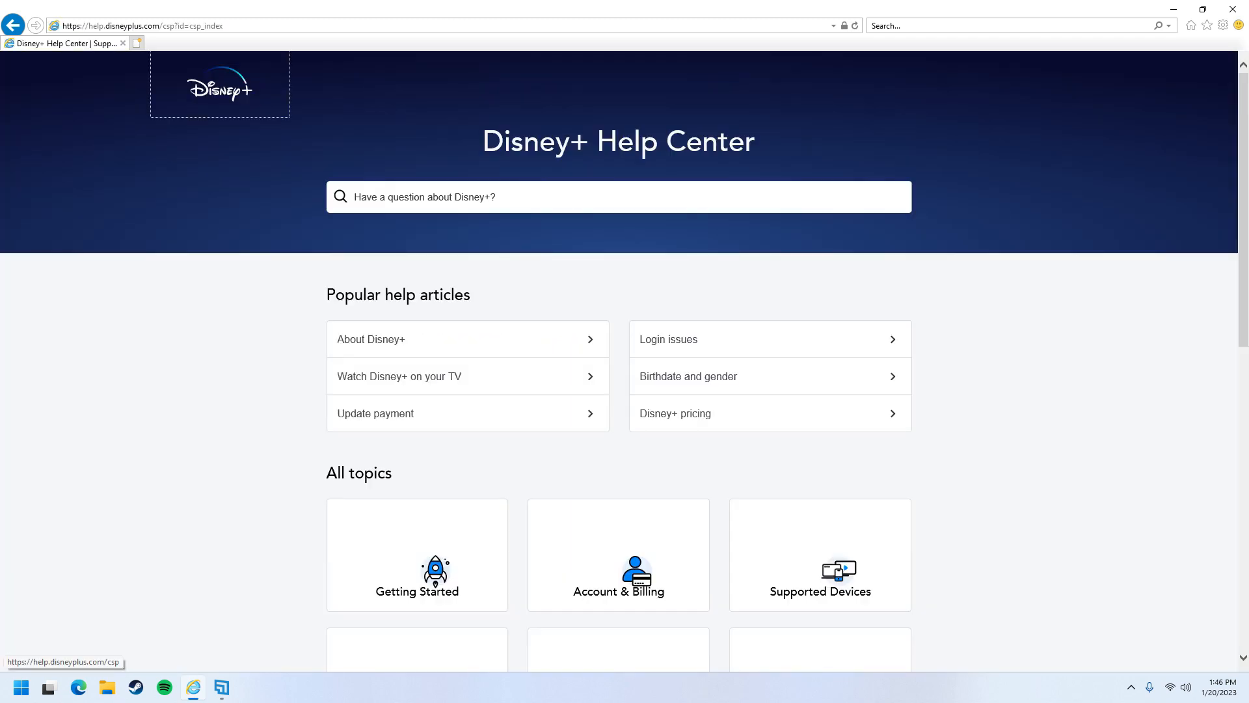
pyautogui.click(319, 26)
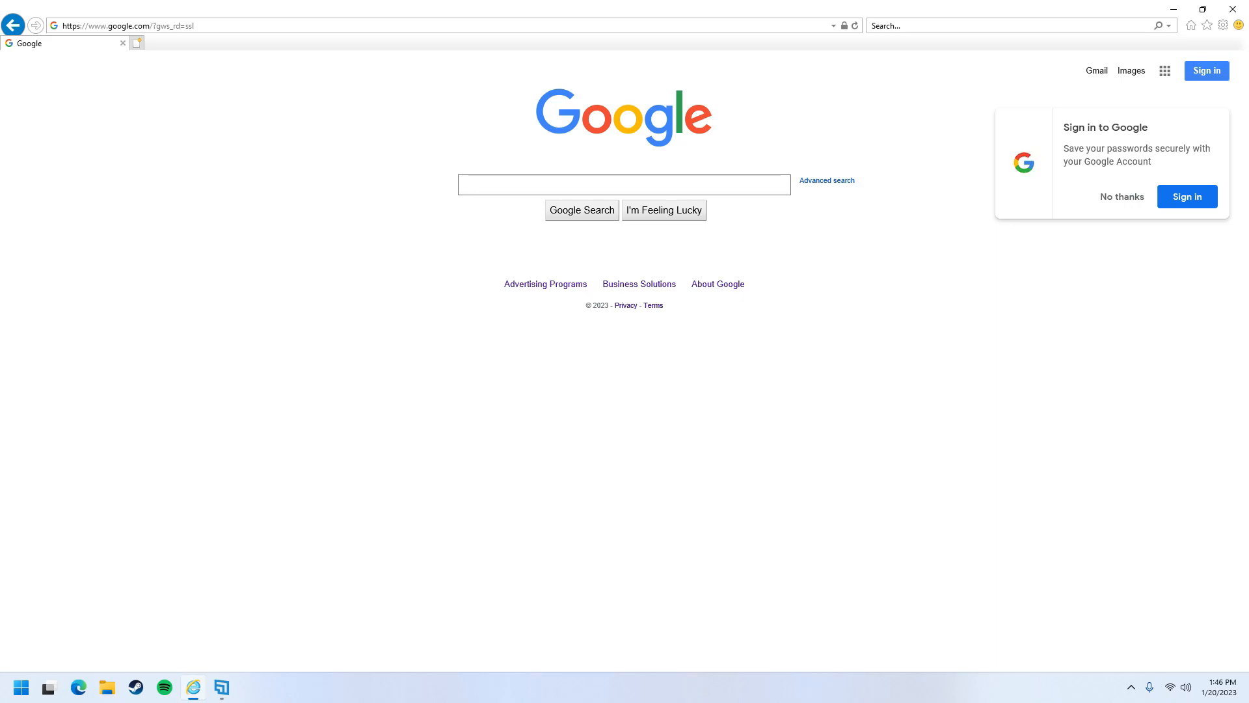
# Navigate to theoldnet.com to load the Welcome To The Old Internet Again page
pyautogui.click(1120, 197)
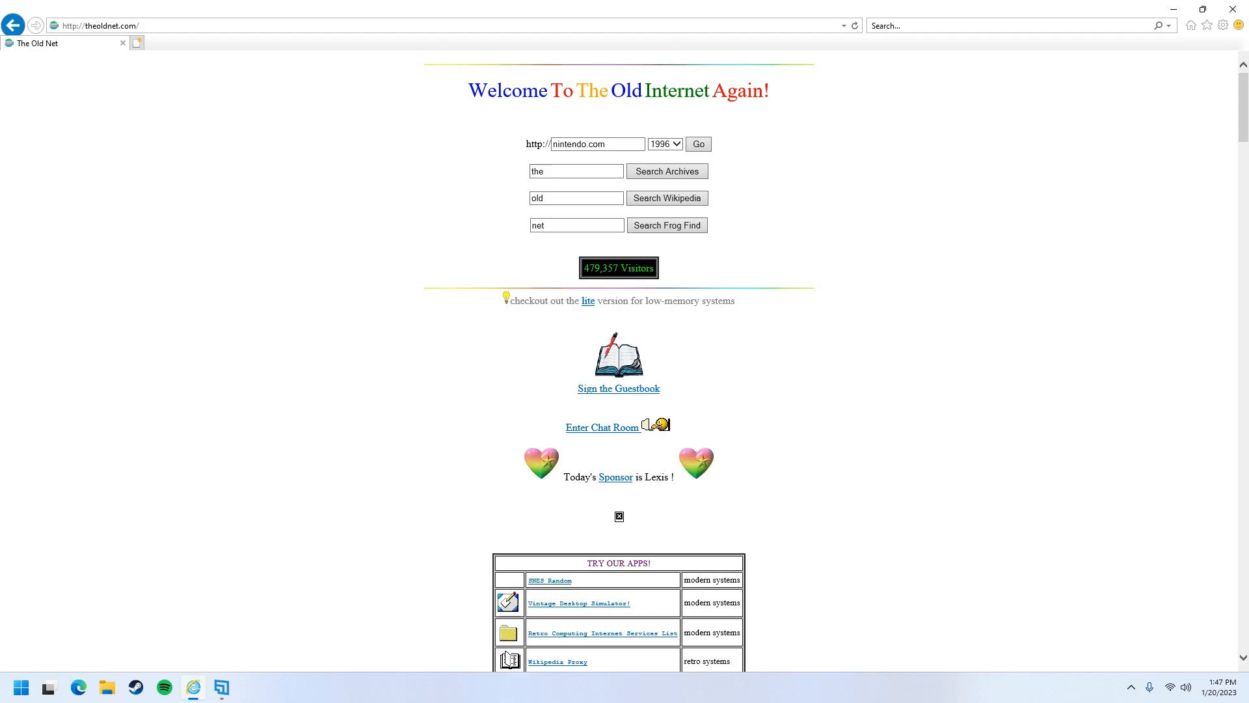
# Scroll through the archived Doom animated GIFs page, then go Back to The Old Net homepage
pyautogui.scroll(-3)
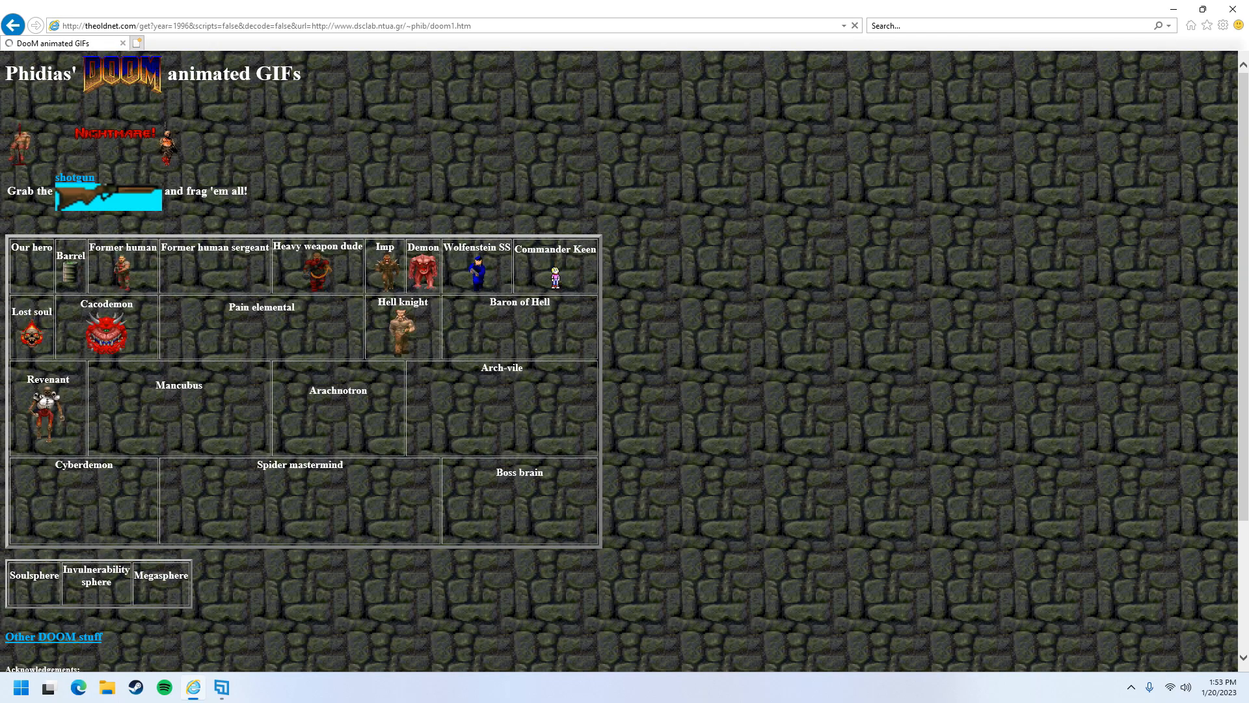
pyautogui.scroll(-3)
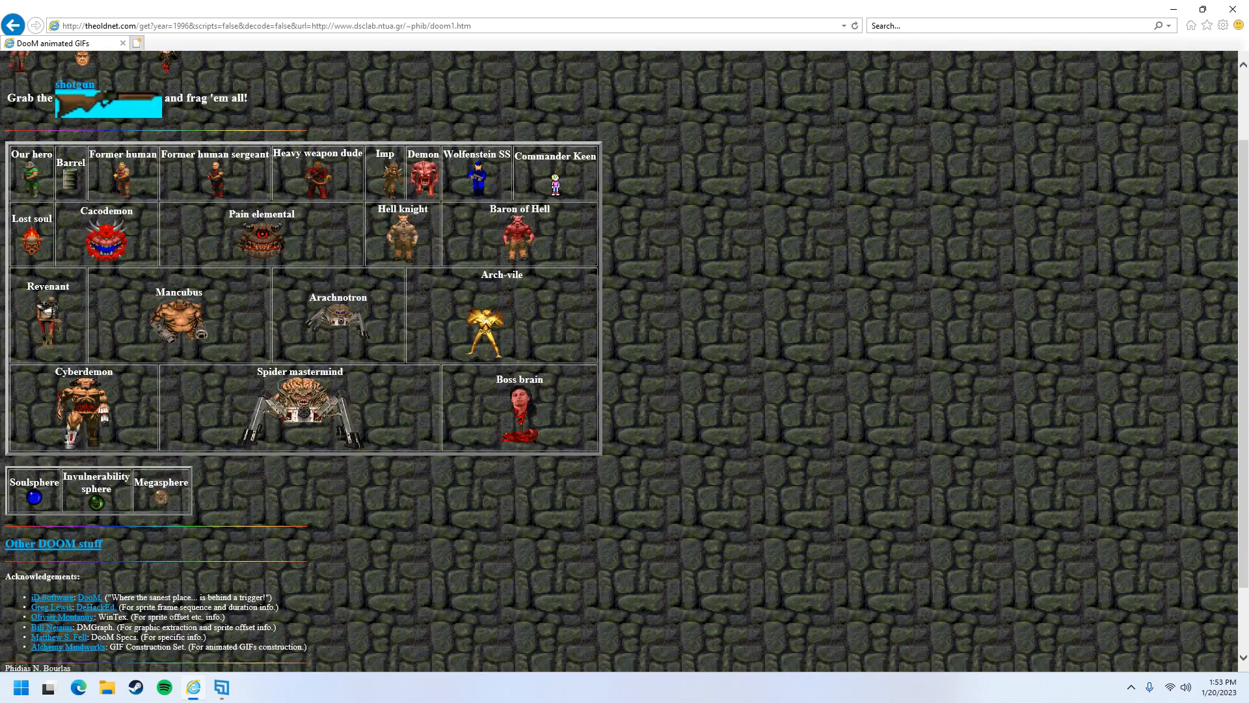
pyautogui.scroll(-3)
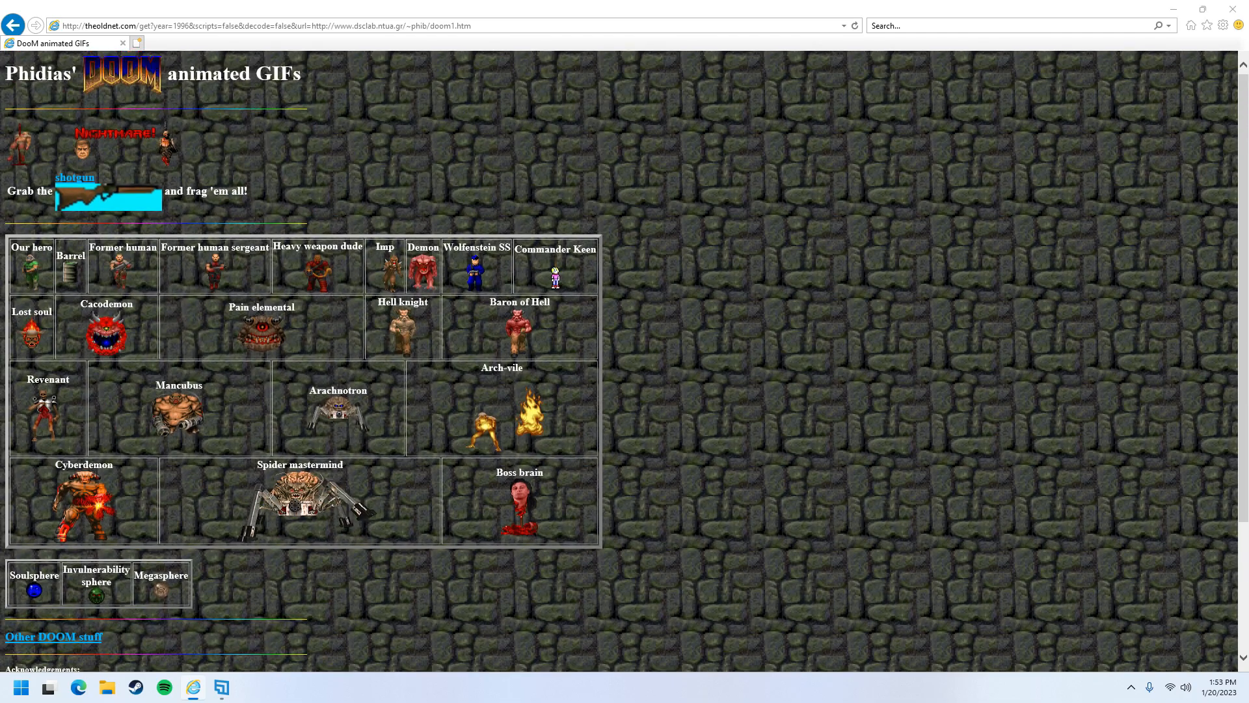
pyautogui.click(13, 25)
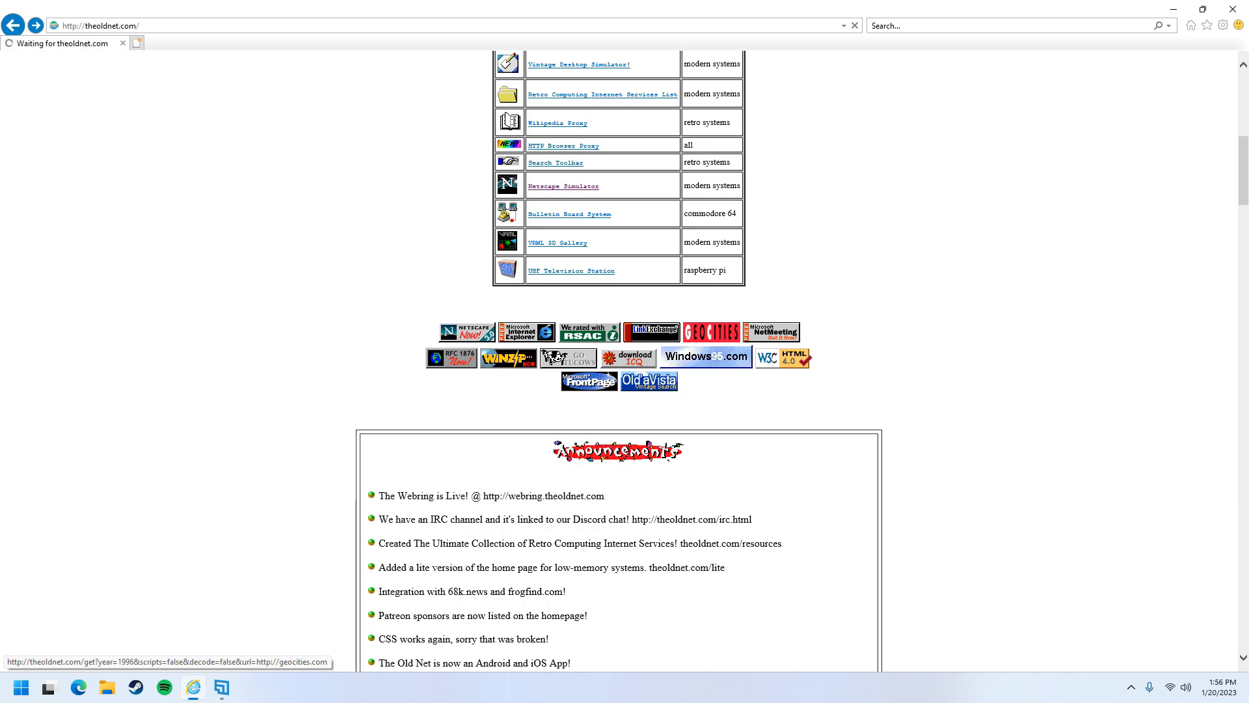
pyautogui.click(711, 332)
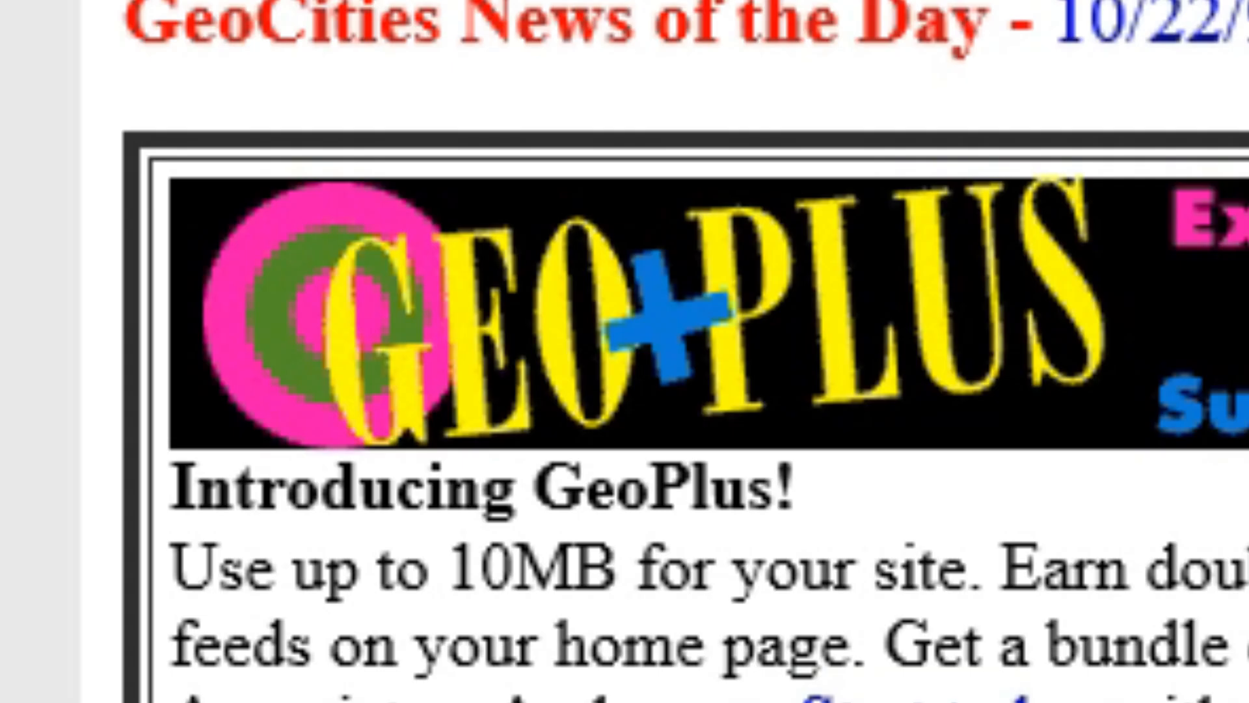
pyautogui.scroll(-3)
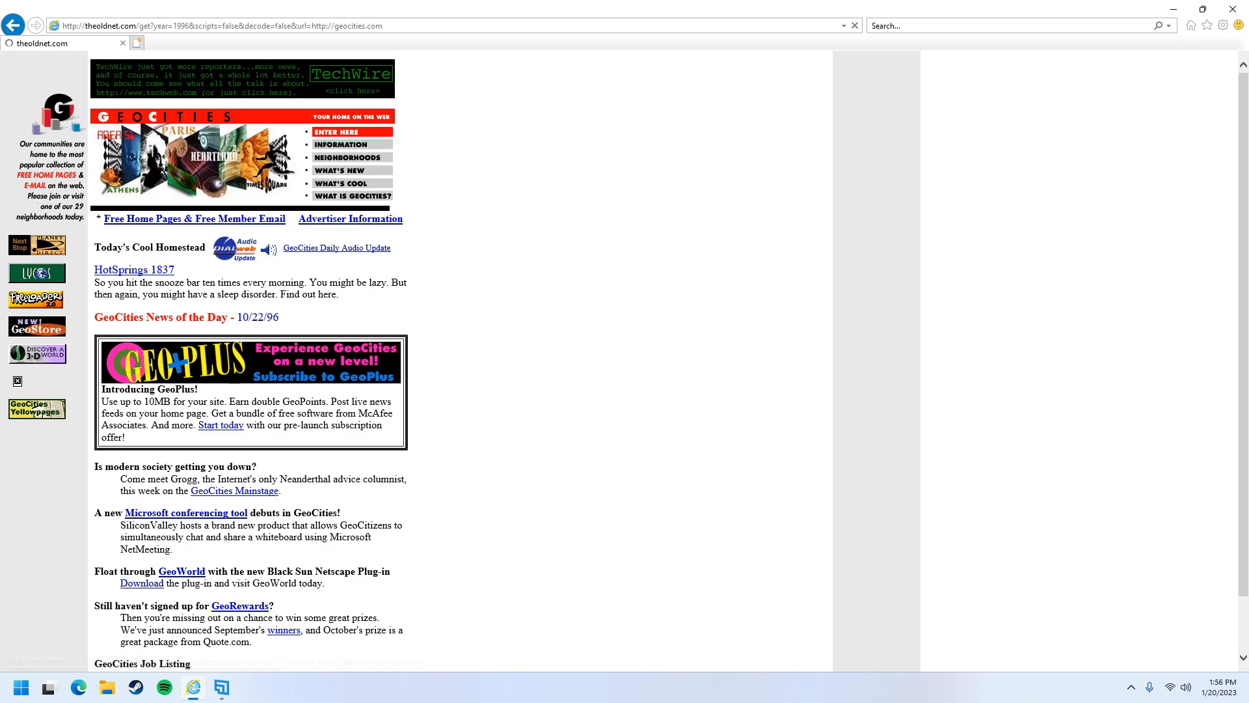
pyautogui.click(181, 571)
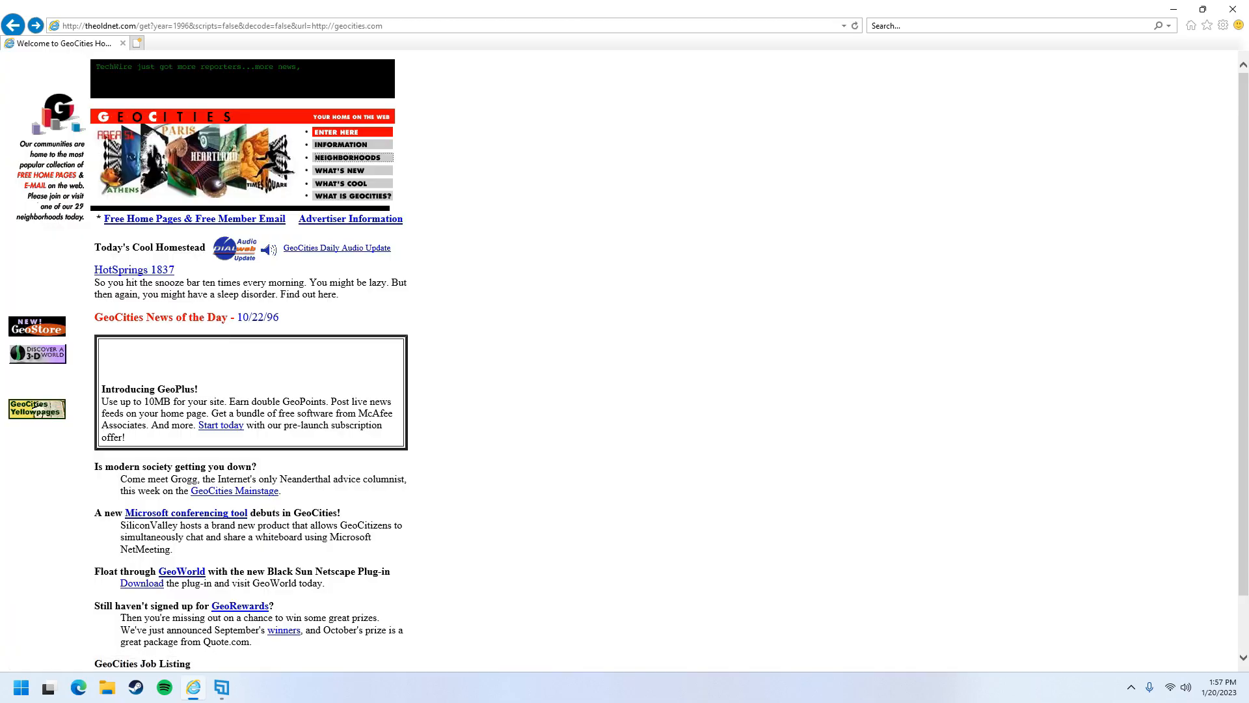
pyautogui.click(342, 157)
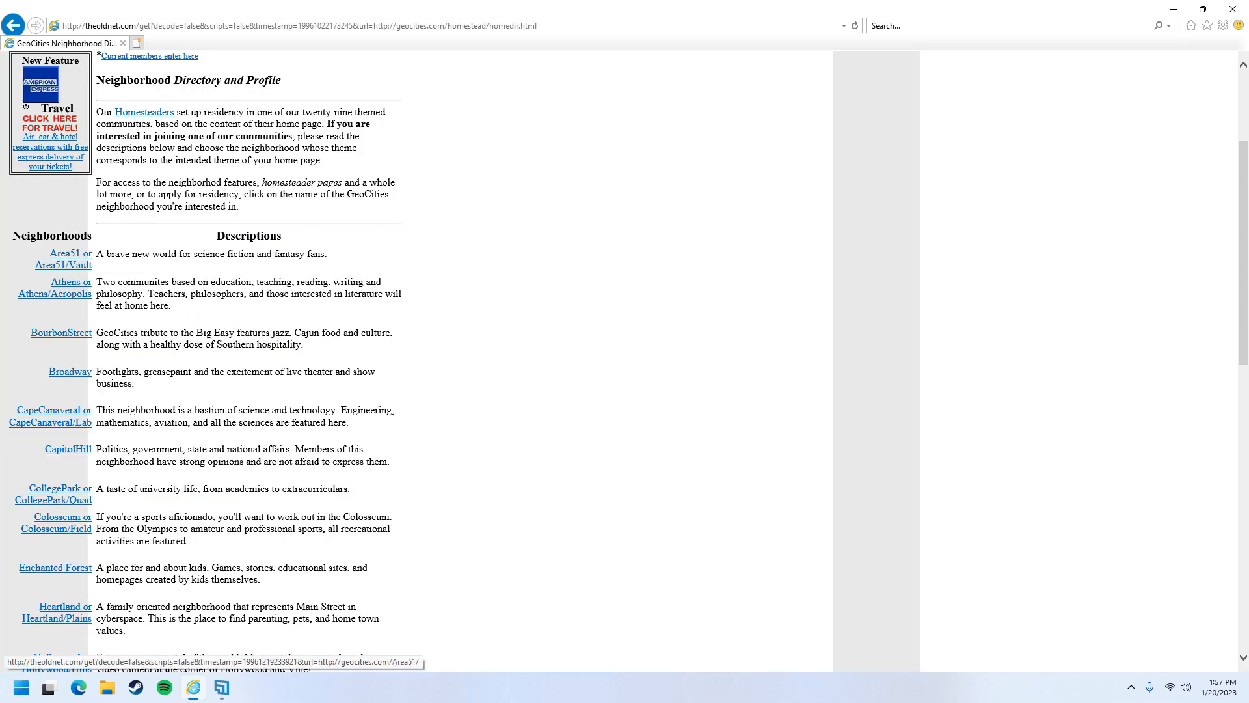
pyautogui.scroll(-3)
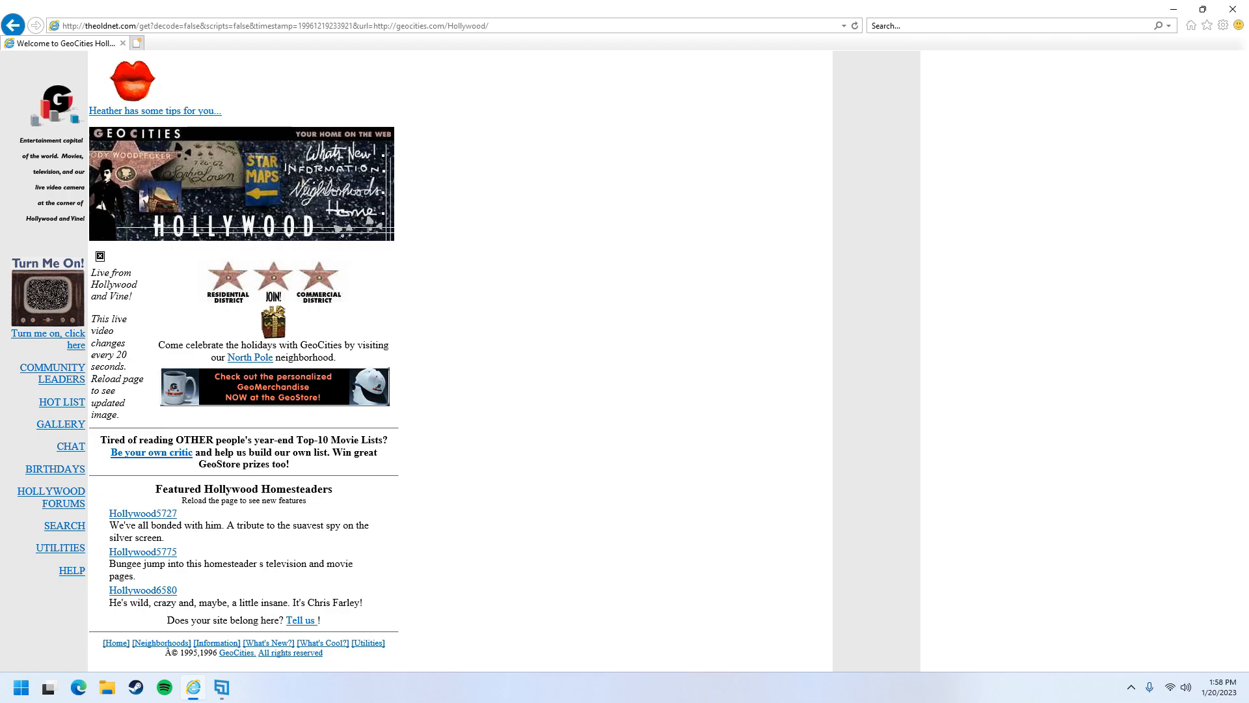
pyautogui.click(13, 25)
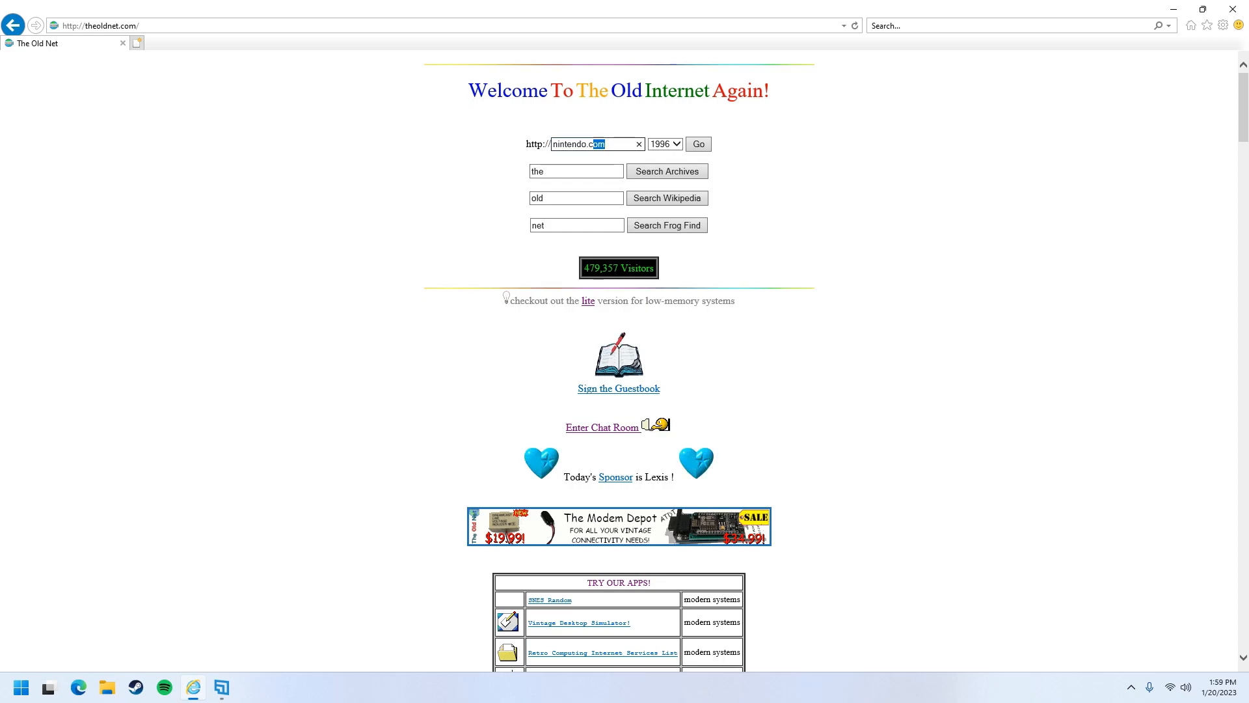
pyautogui.write('www.pizzahut.')
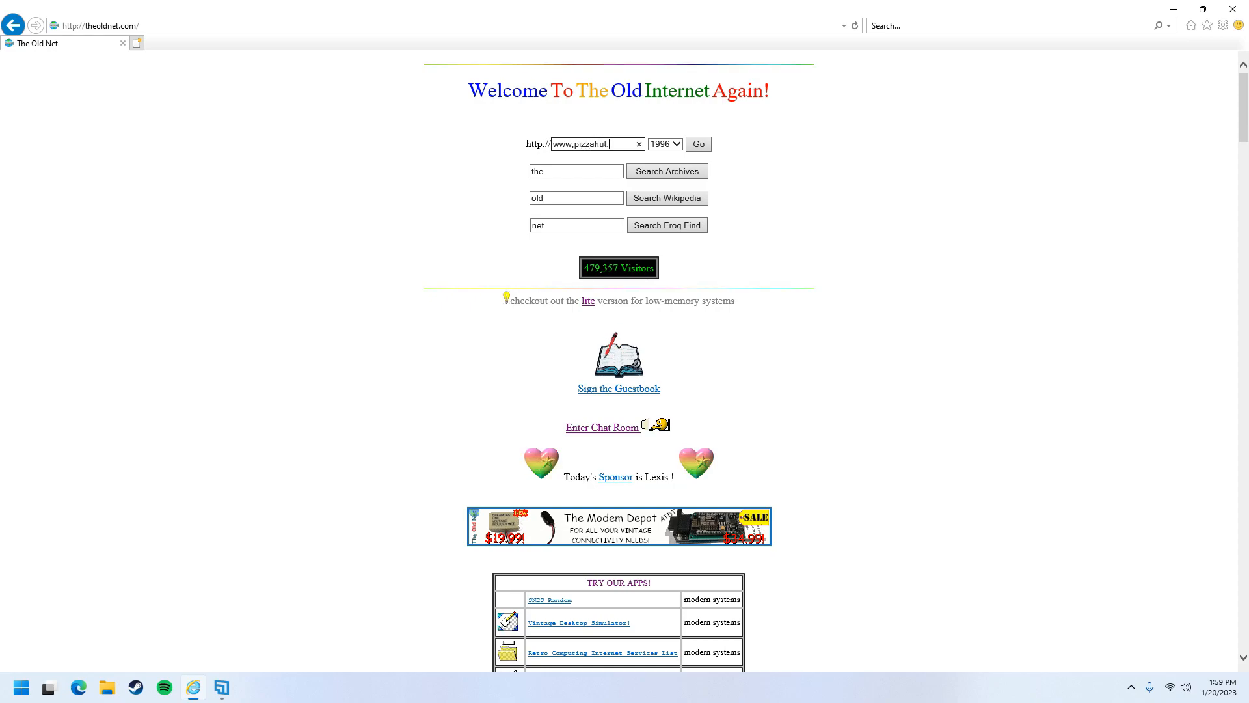
pyautogui.click(697, 144)
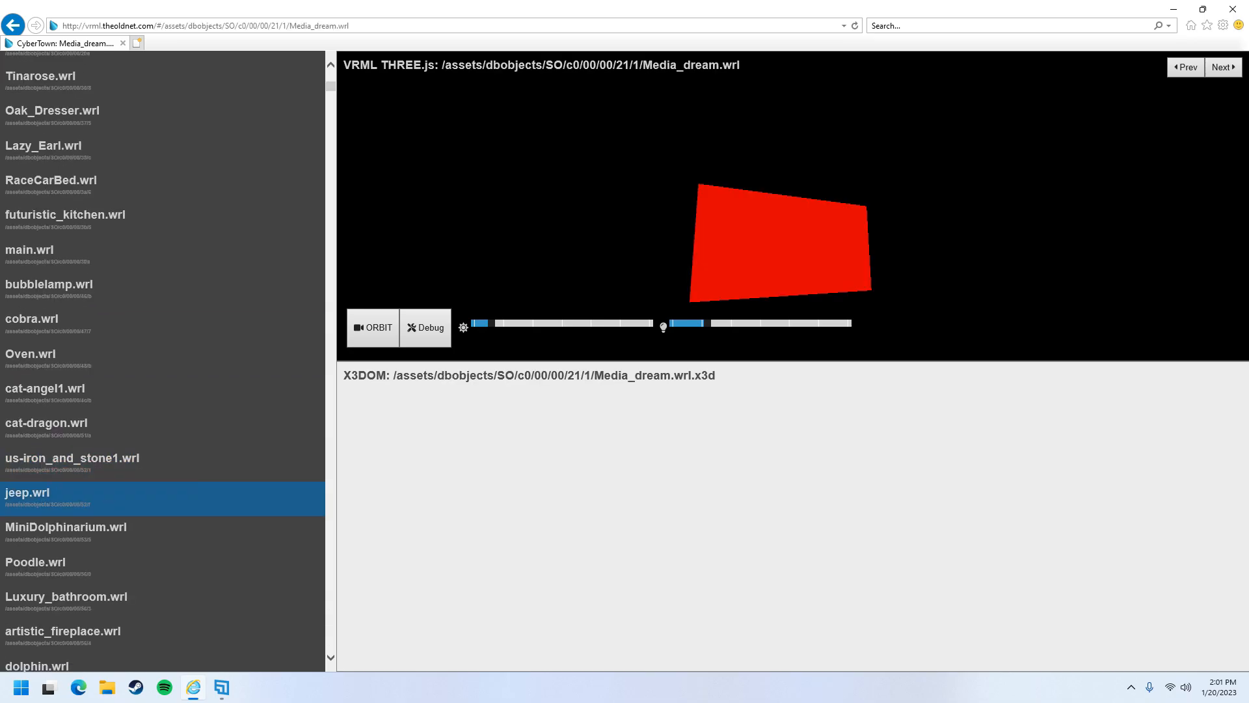
pyautogui.click(27, 491)
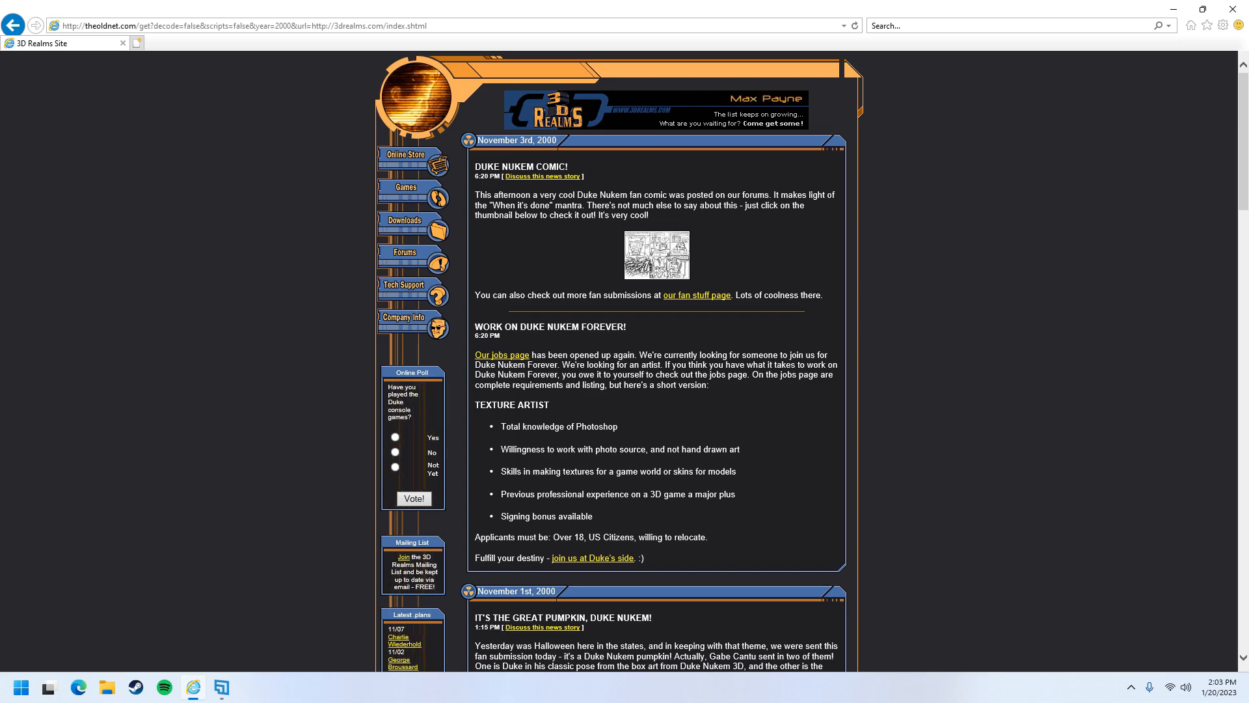
# Return to The Old Net homepage with steampowered entered and show the archive year choices
pyautogui.scroll(-3)
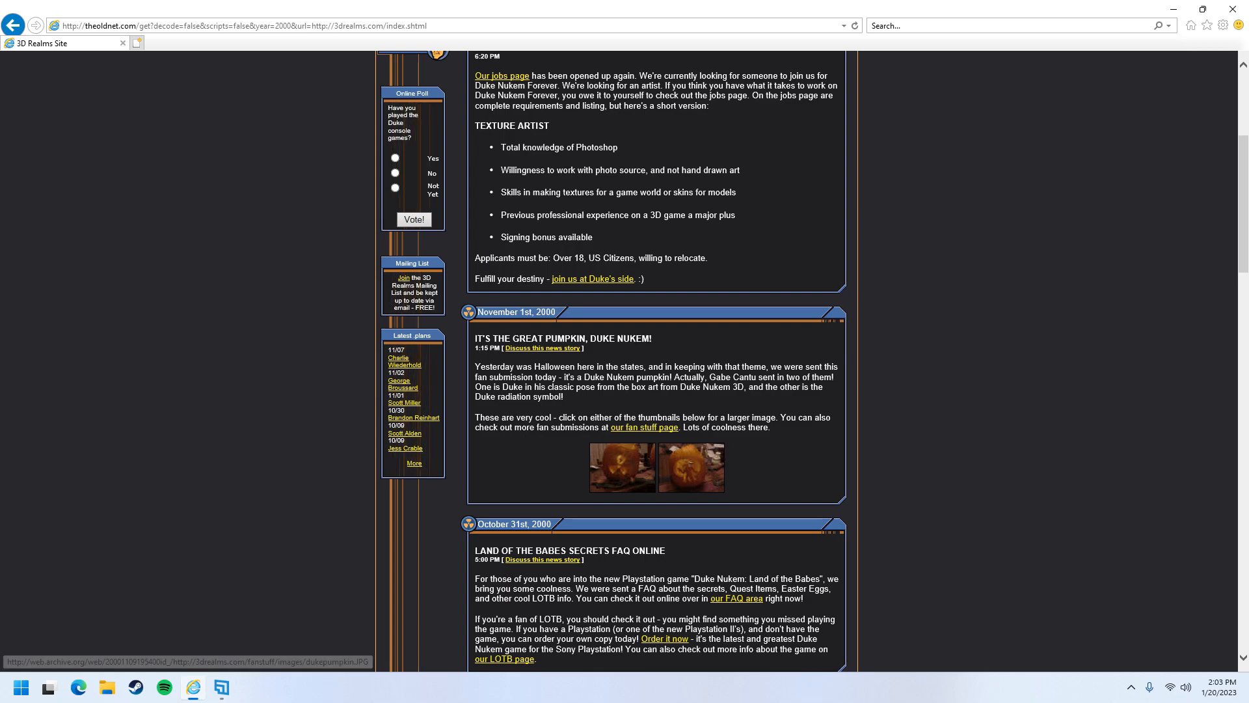
pyautogui.click(624, 467)
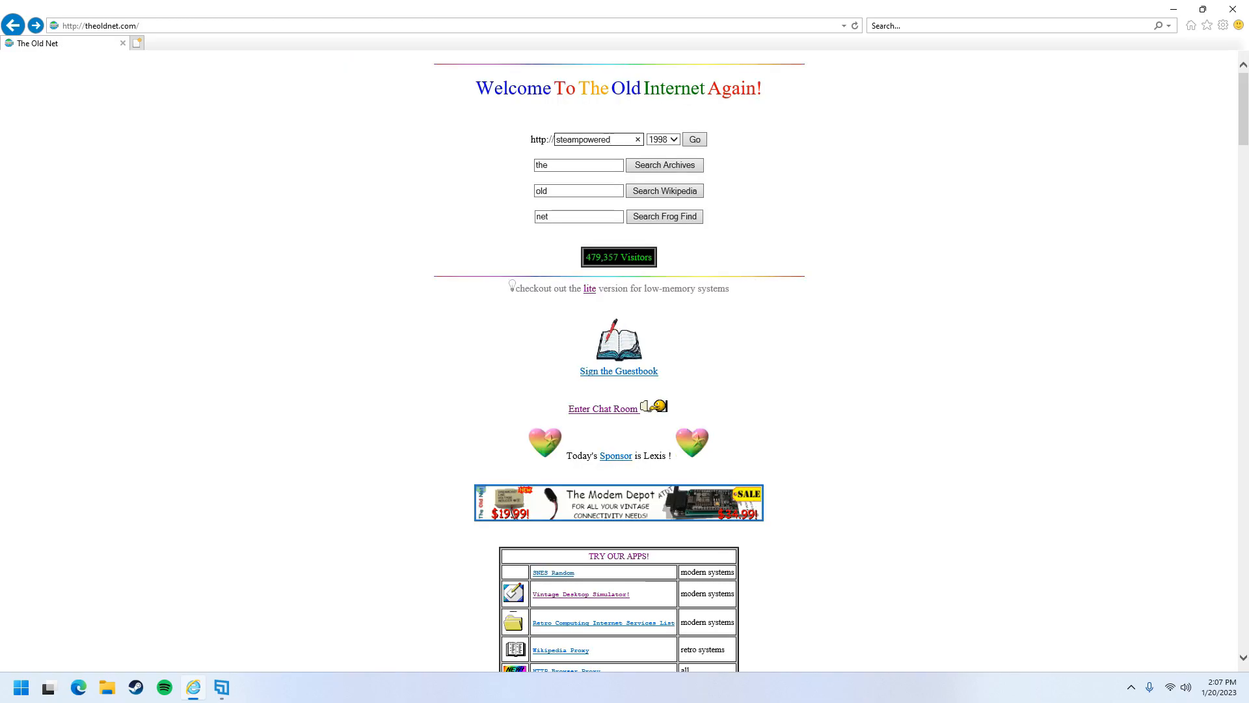
pyautogui.click(662, 139)
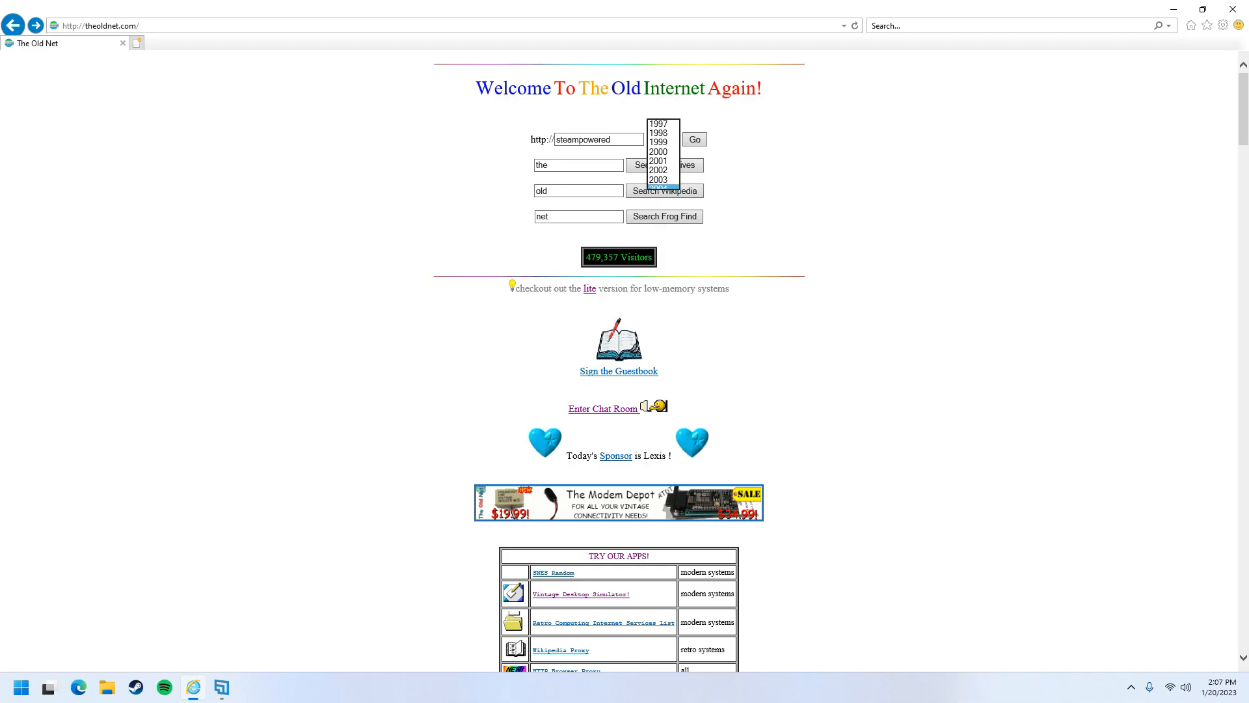